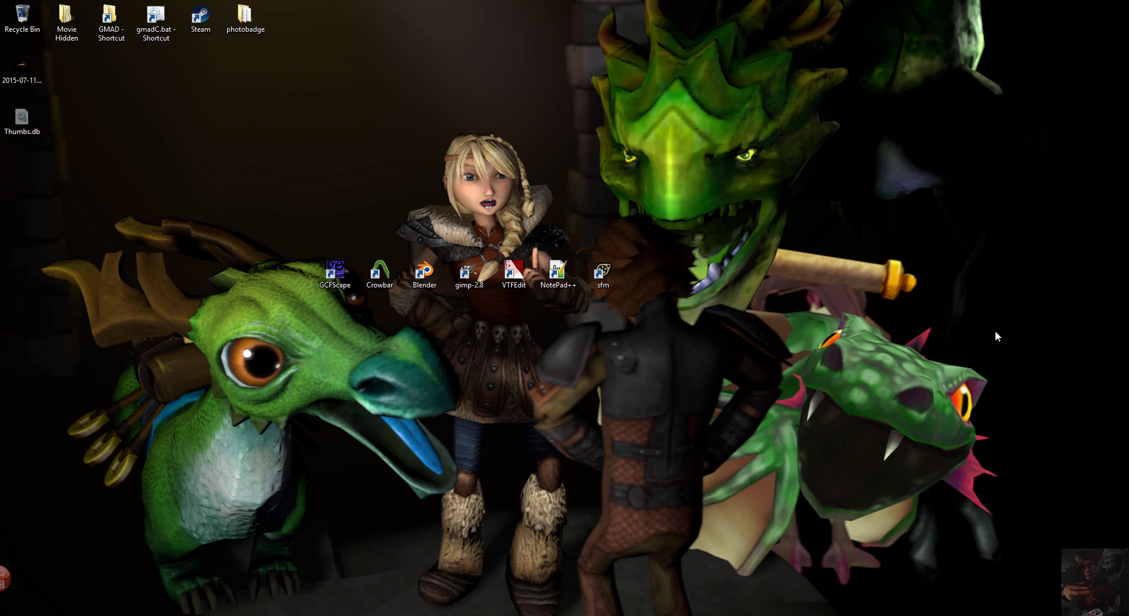
mouse_move(659, 480)
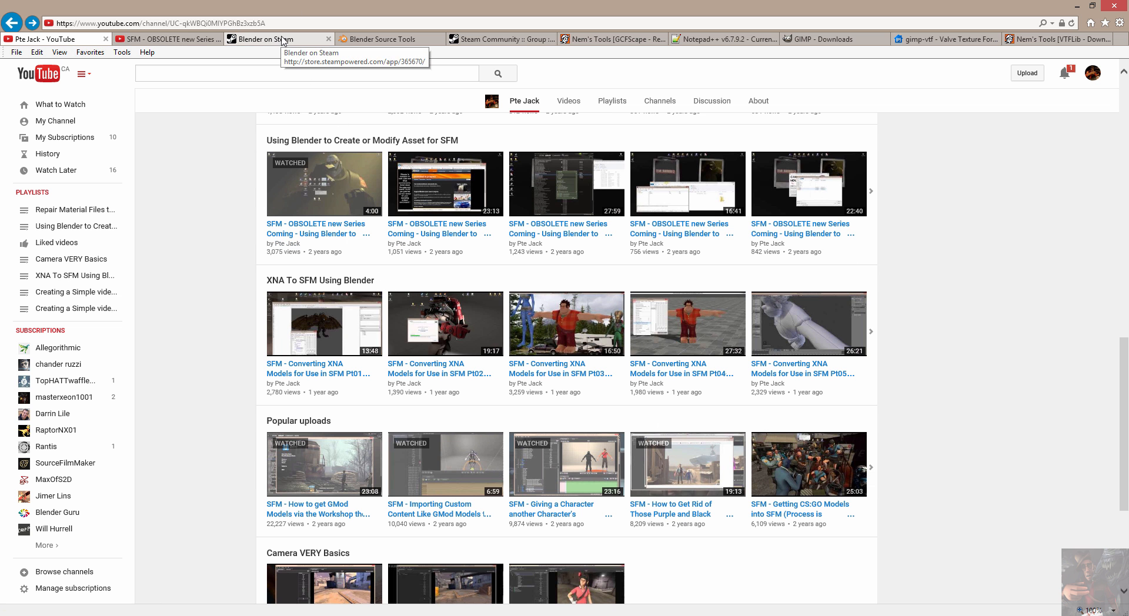
- Show the free Blender Steam store page and play its 2013 reel trailer
left_click(265, 39)
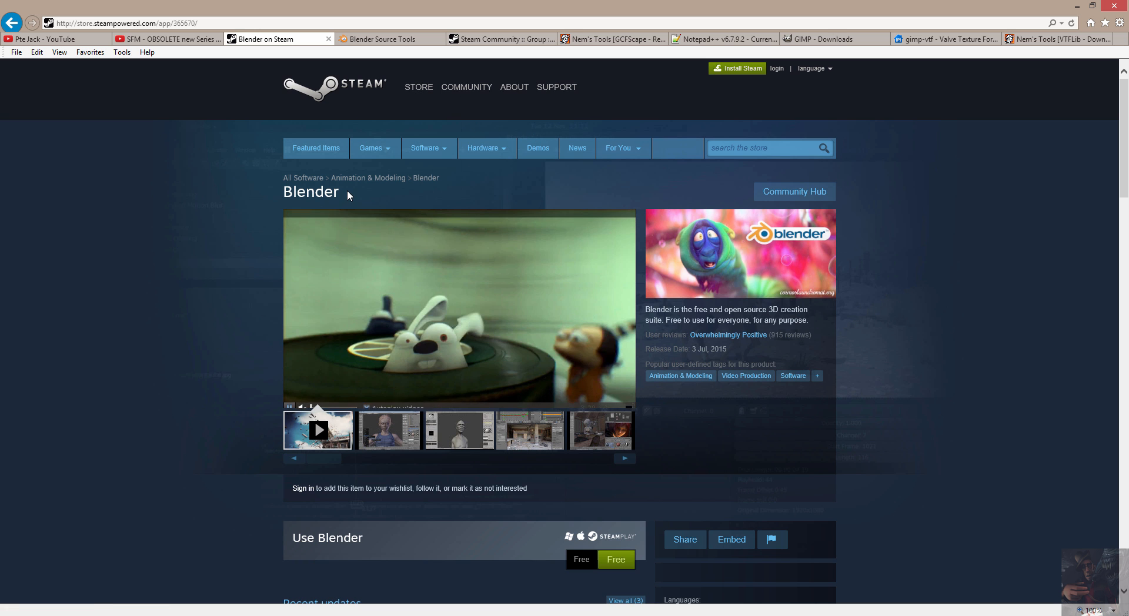
scroll("down", 3)
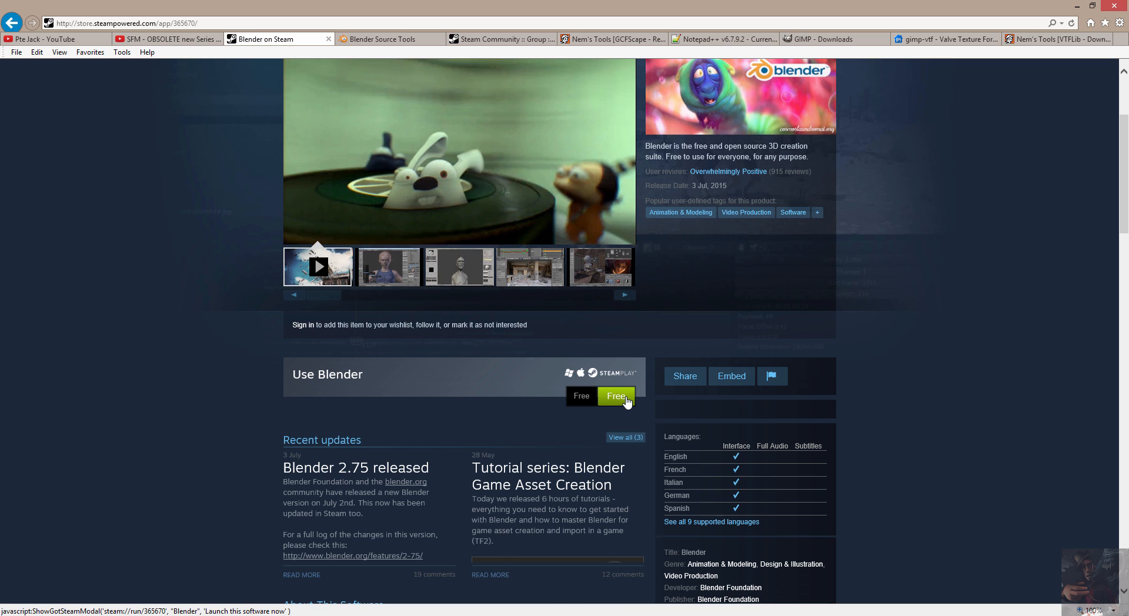
mouse_move(952, 369)
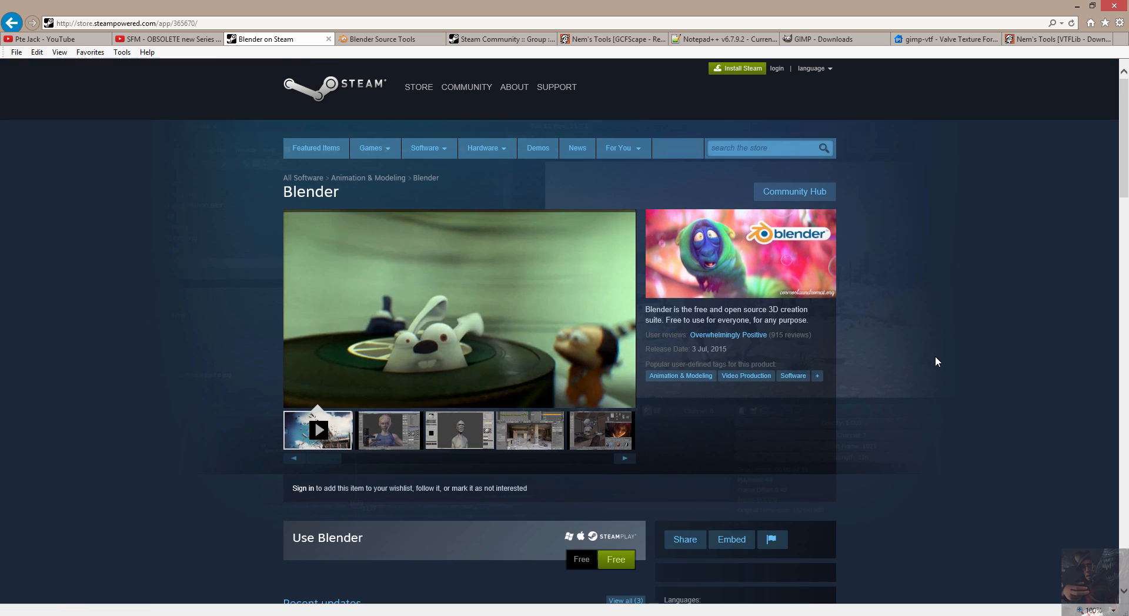
left_click(317, 430)
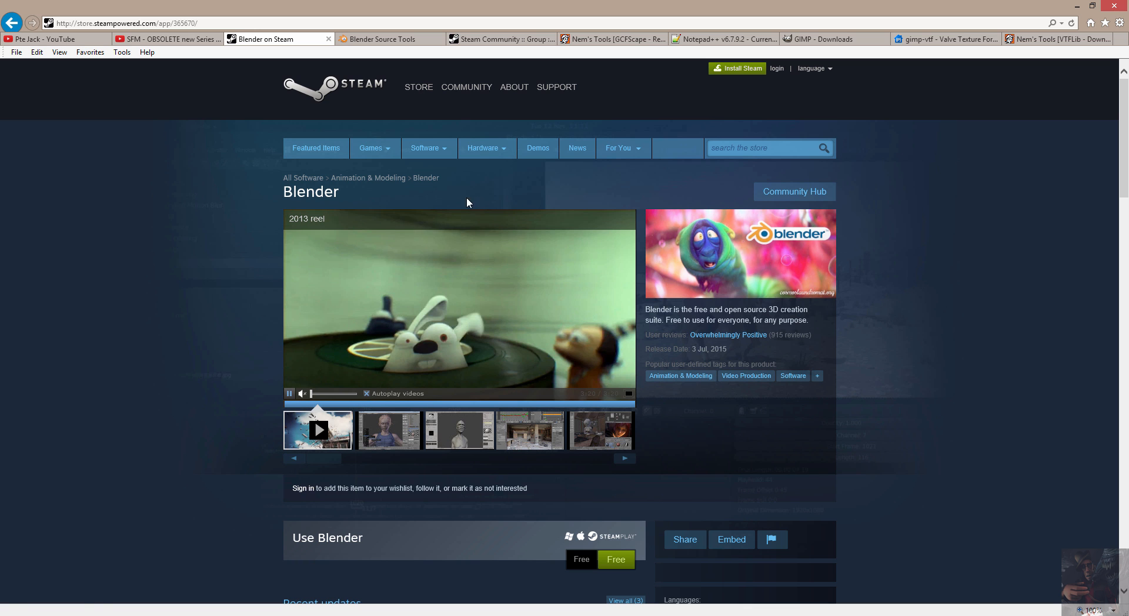
mouse_move(397, 39)
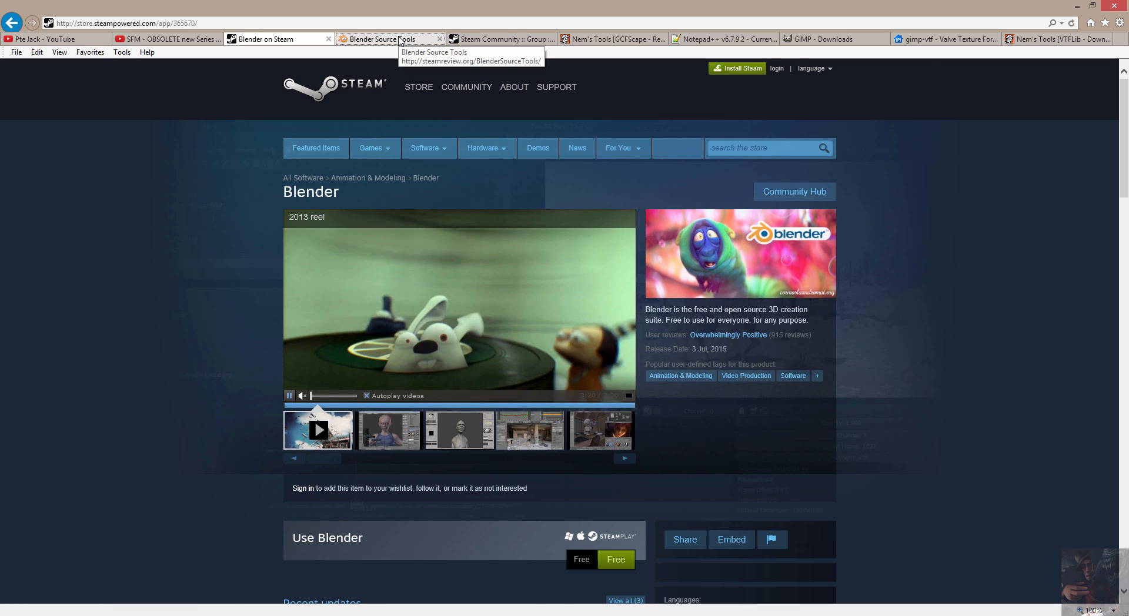
- Switch to the steamreview.org Blender Source Tools 2.5.3 download page
left_click(387, 39)
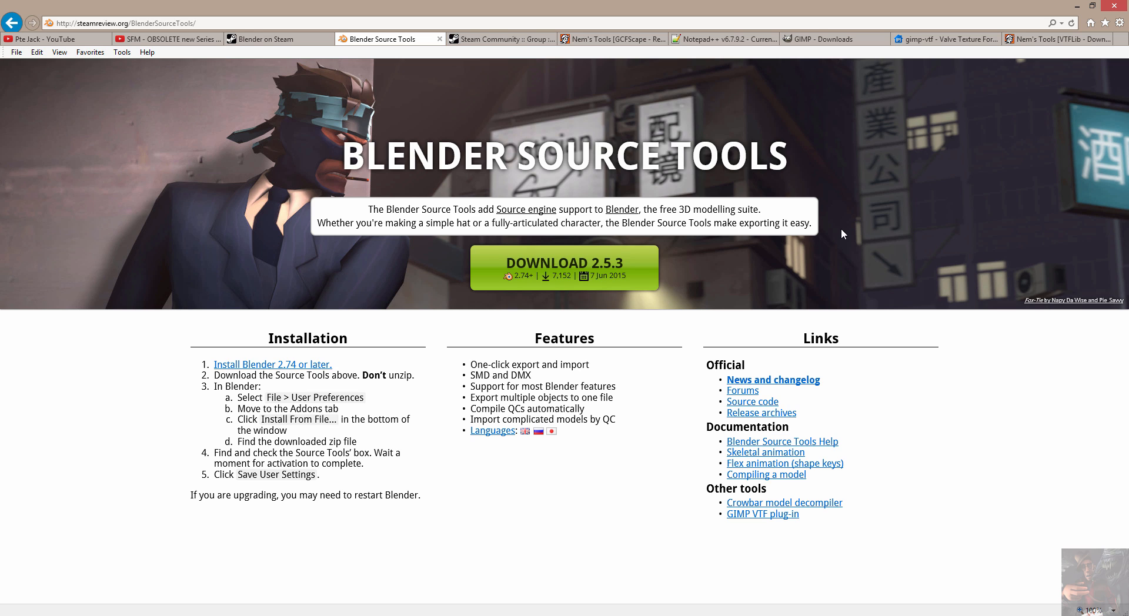
mouse_move(472, 104)
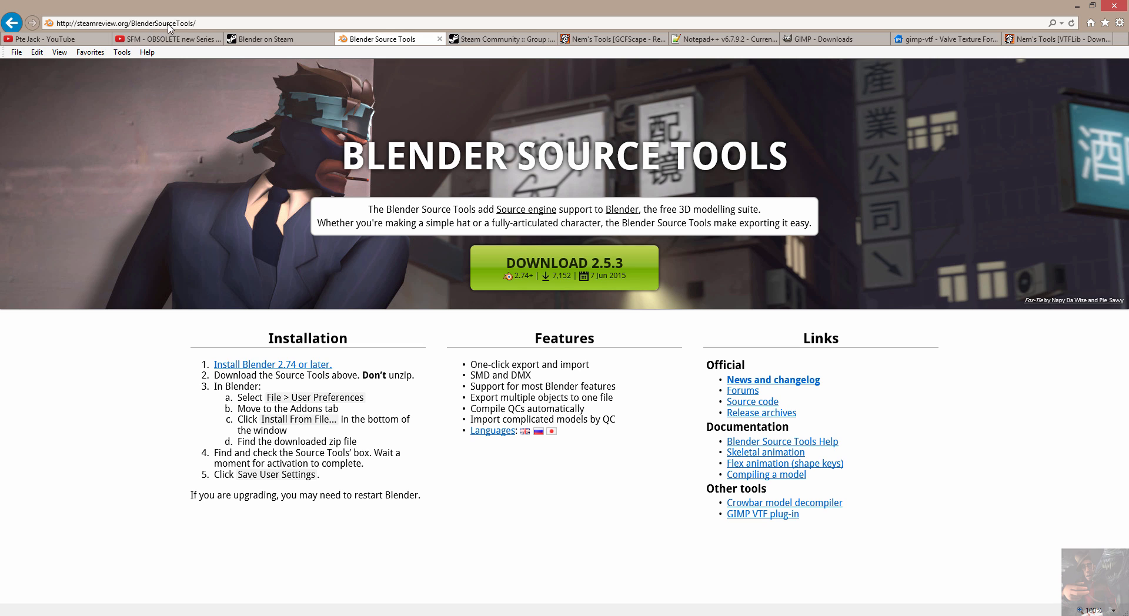
mouse_move(680, 254)
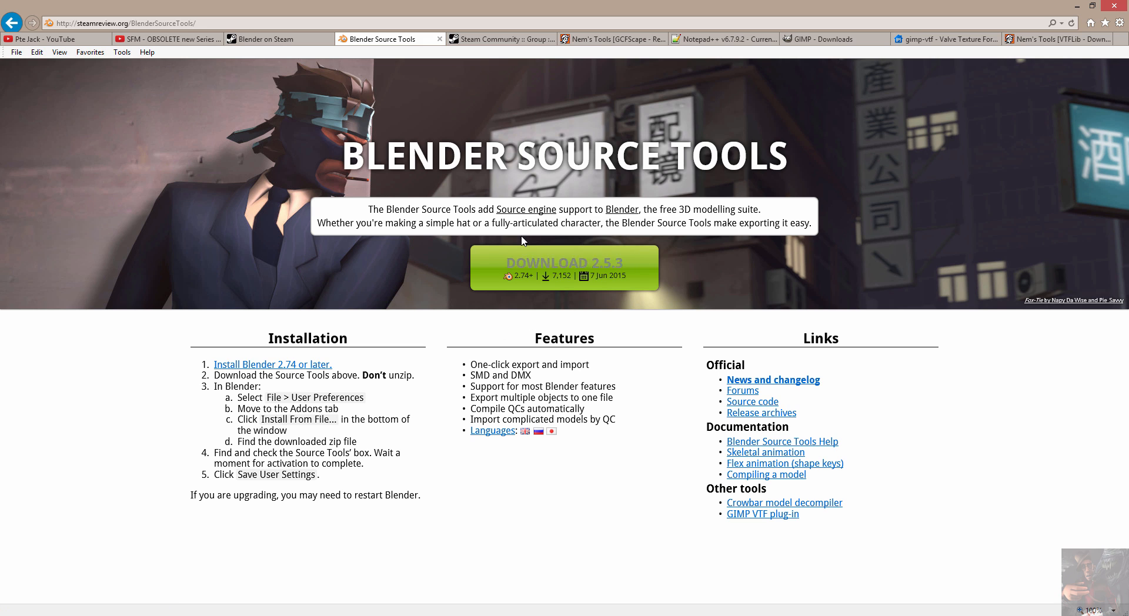
mouse_move(627, 303)
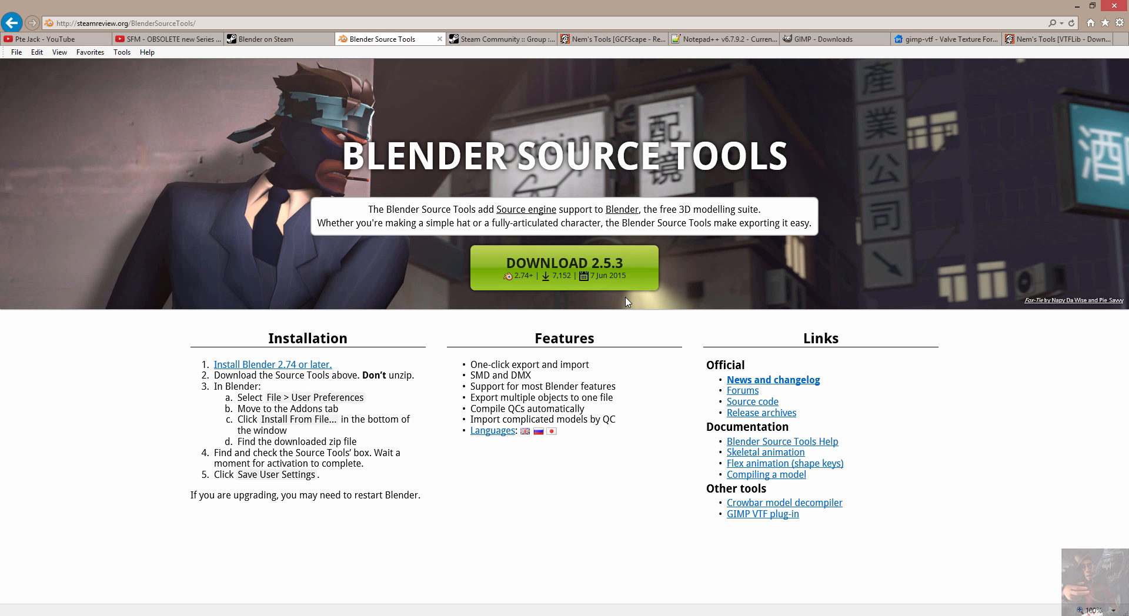
mouse_move(521, 273)
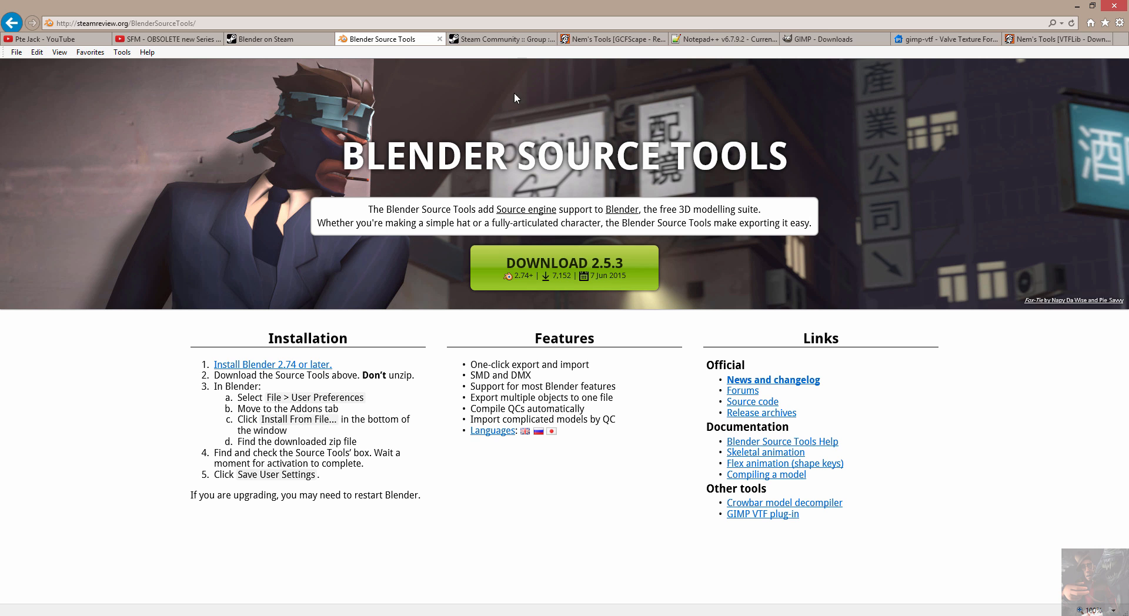
- Browse the Crowbar Source Engine Modding Tool Steam group page and its download link
left_click(506, 38)
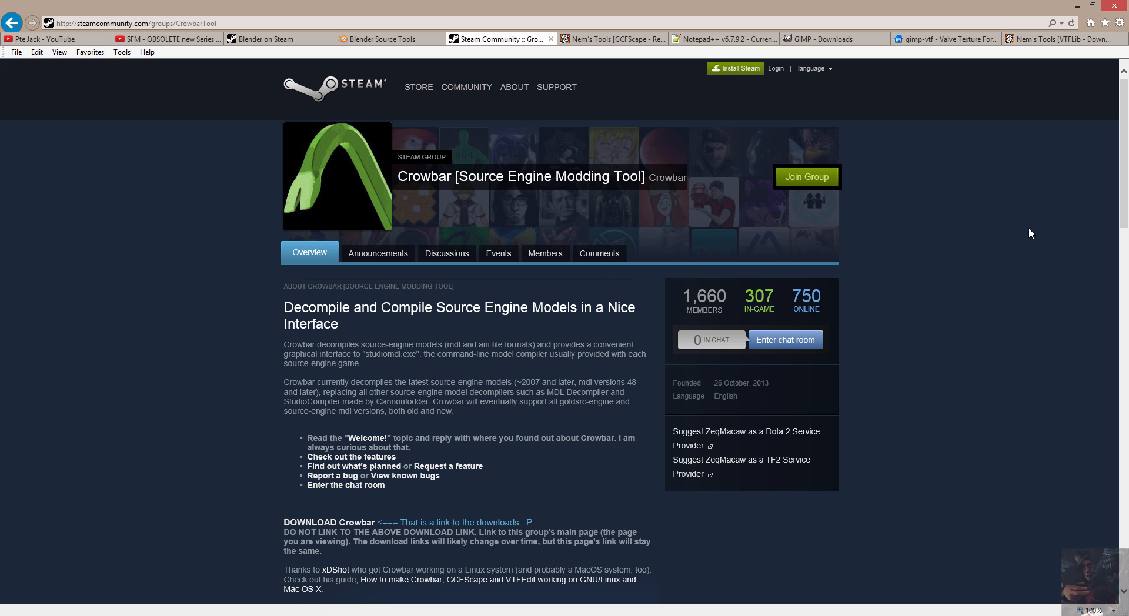
scroll("down", 3)
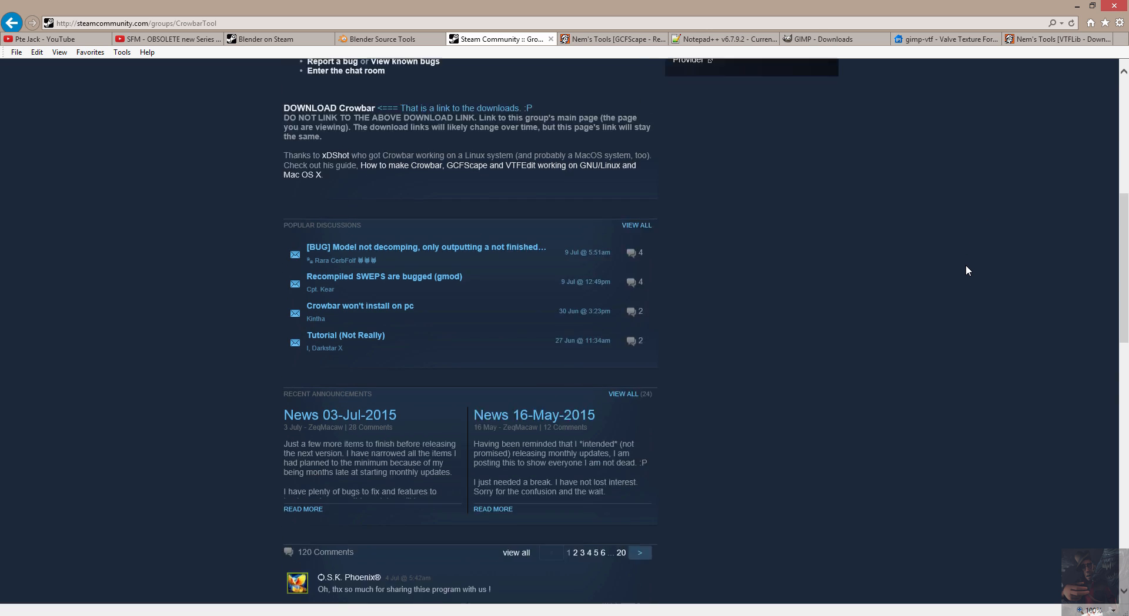
scroll("down", 3)
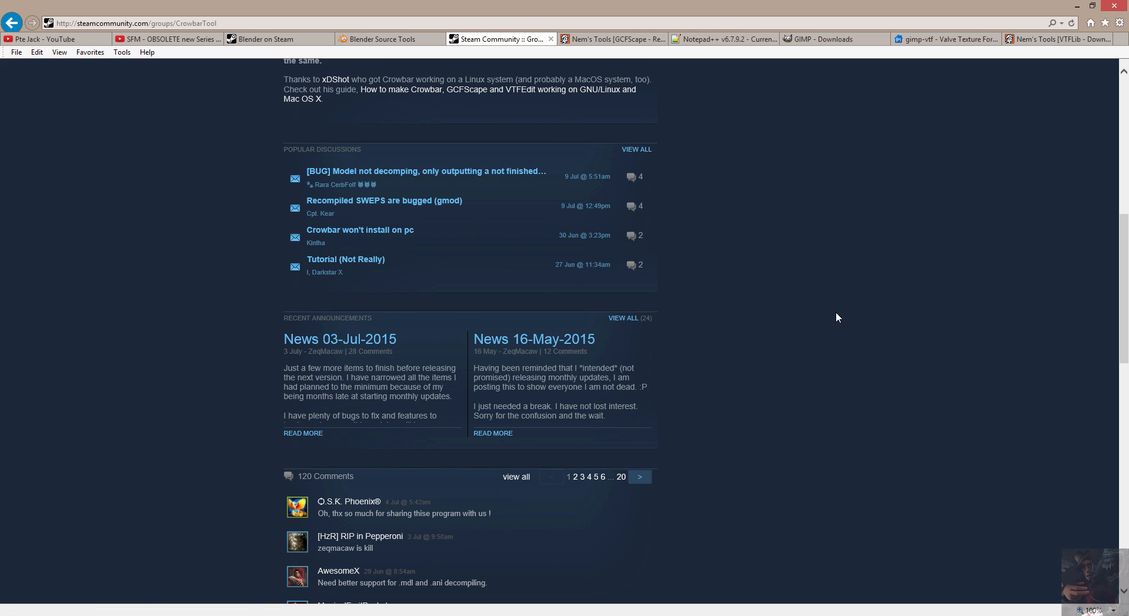
mouse_move(837, 314)
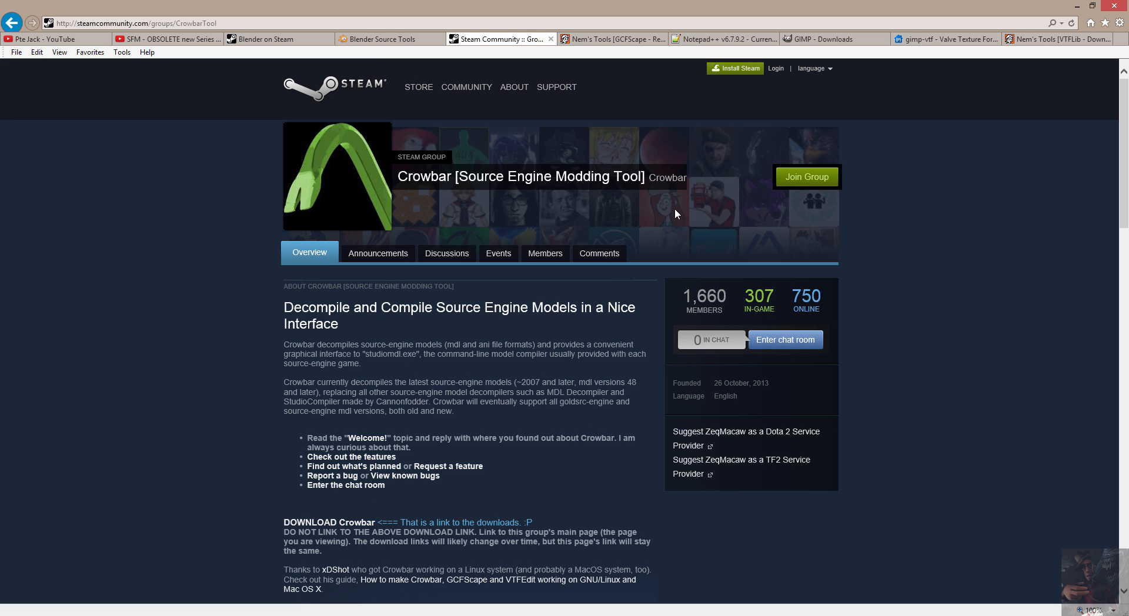
mouse_move(553, 89)
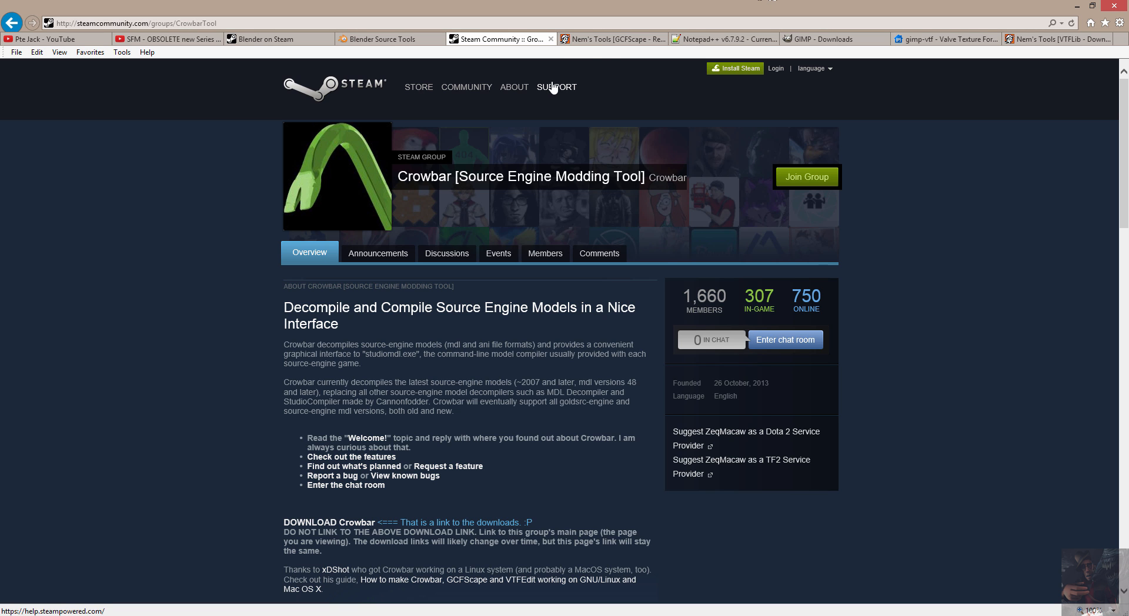
- Switch to Nem's Tools' GCFScape v1.8.5 release post with changelog and comments
left_click(611, 39)
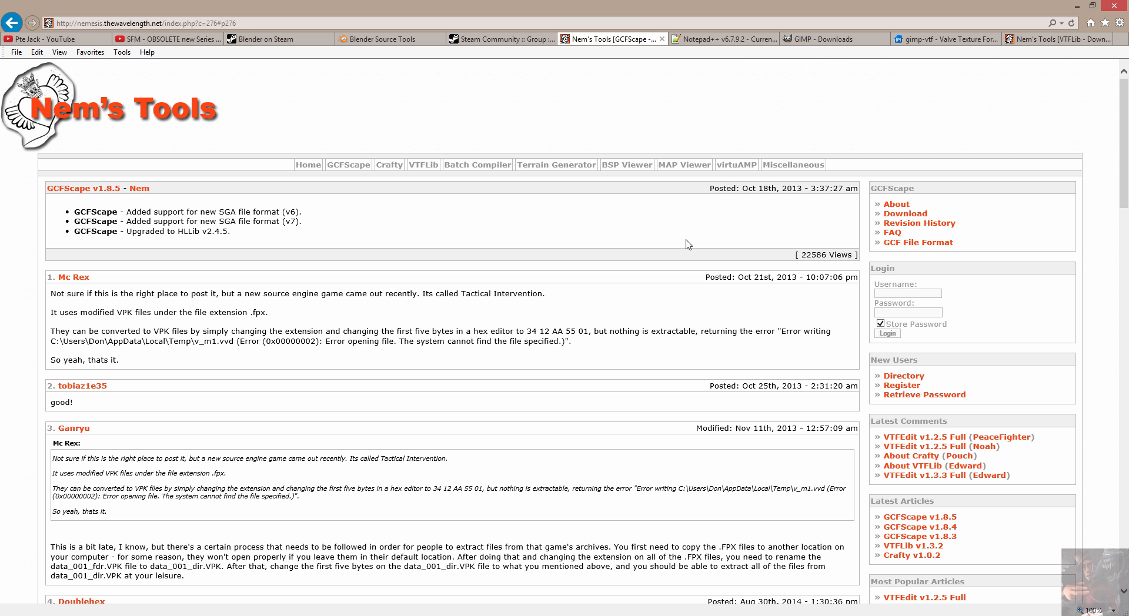
mouse_move(657, 110)
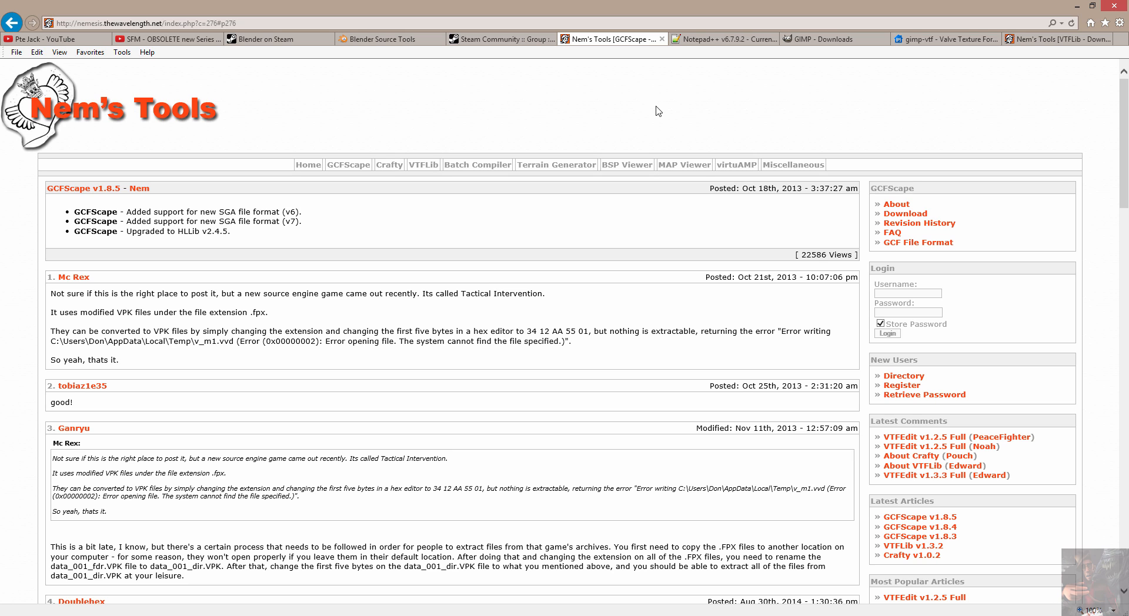
mouse_move(234, 162)
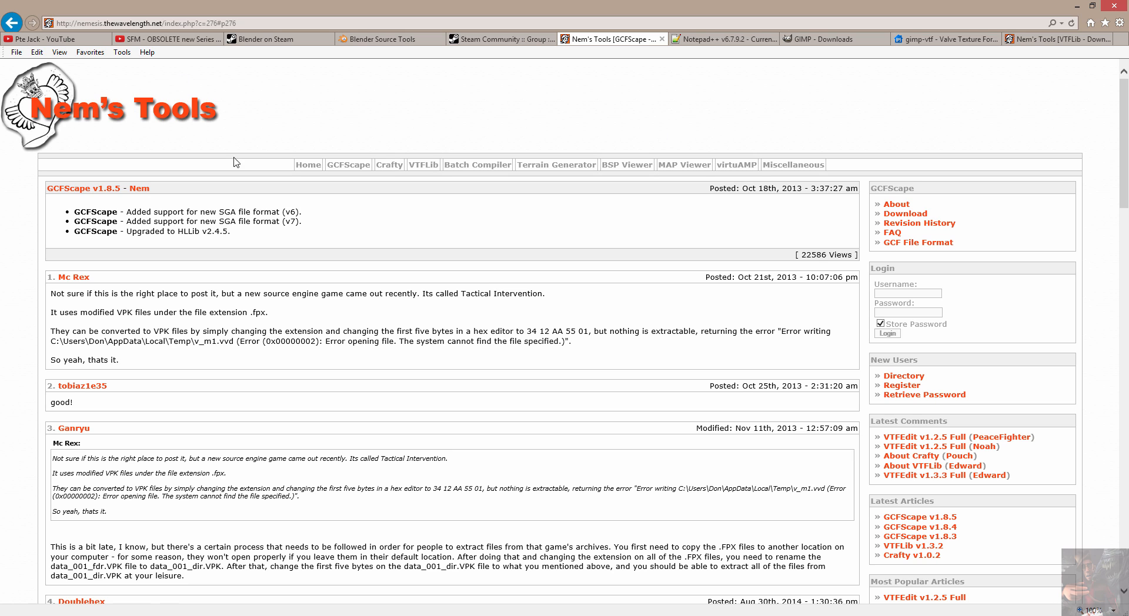
mouse_move(485, 228)
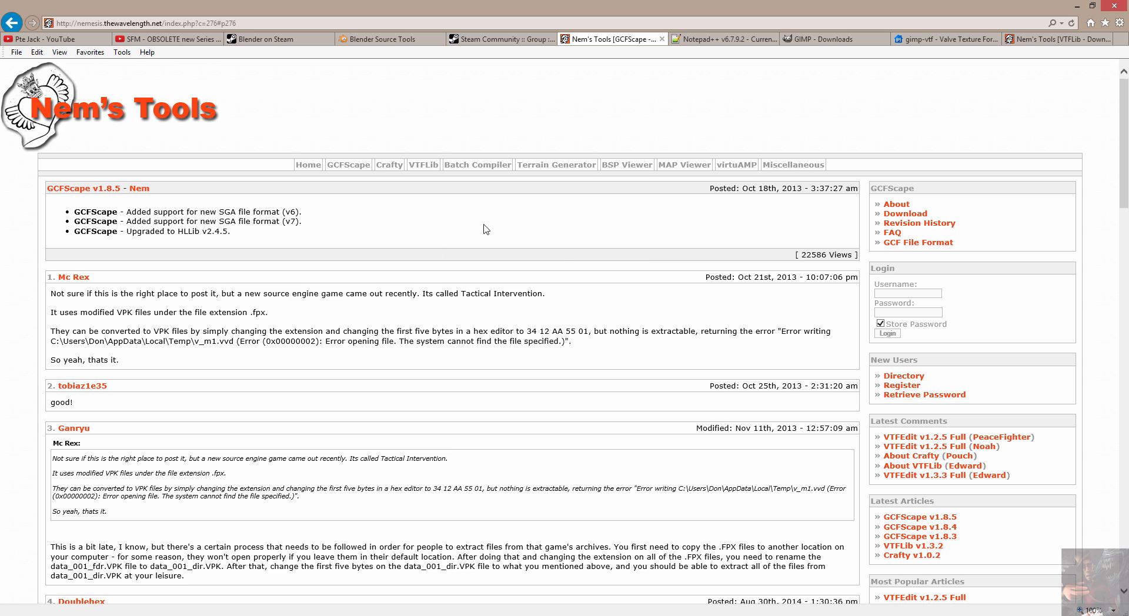
mouse_move(394, 261)
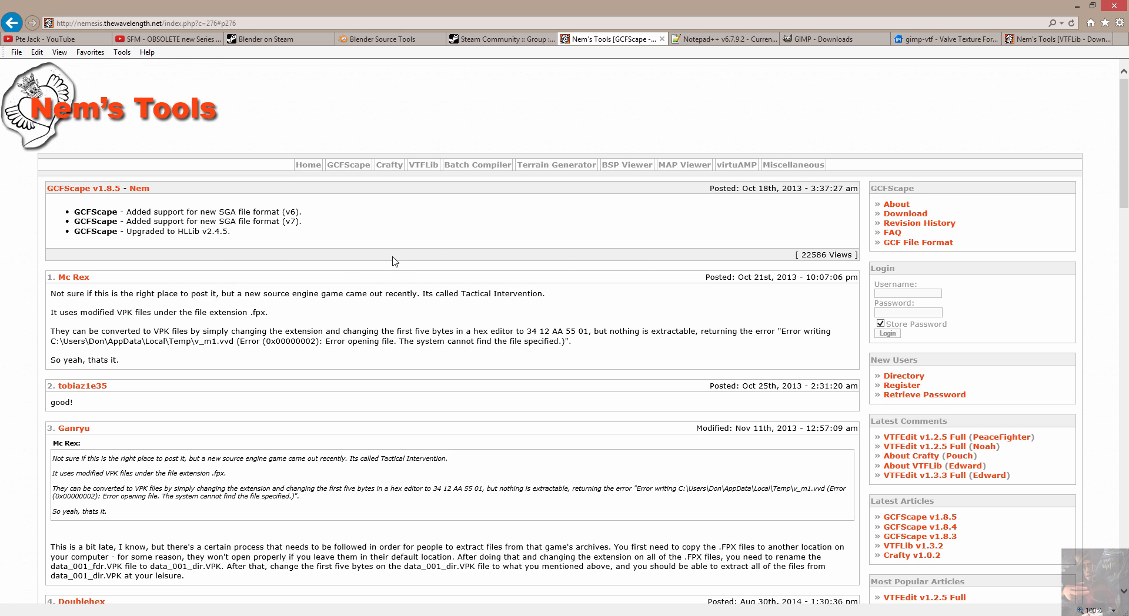
mouse_move(151, 208)
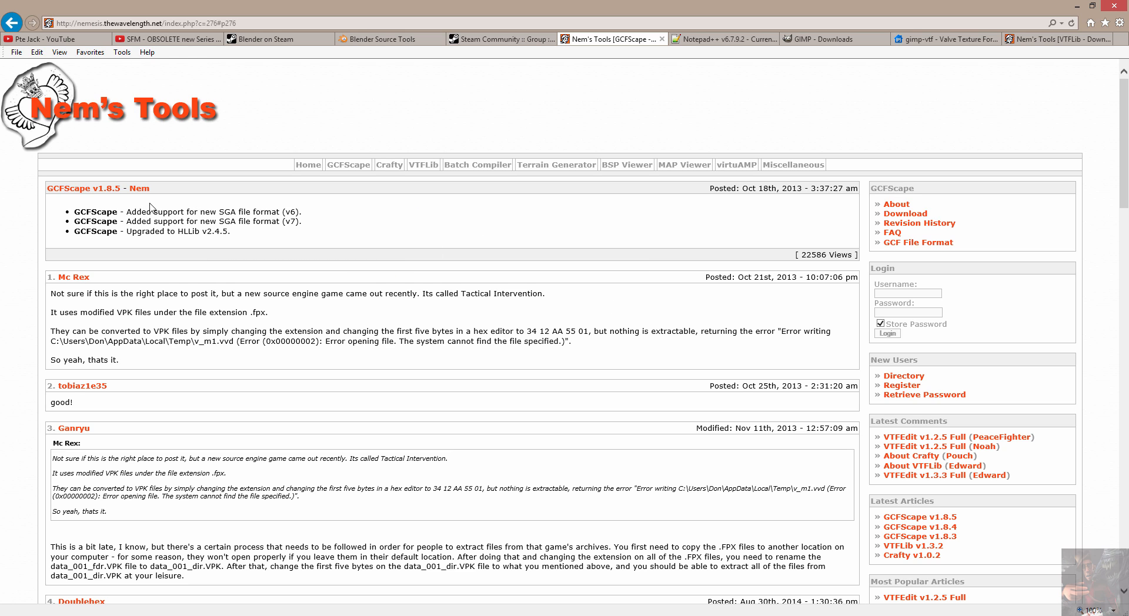
mouse_move(341, 228)
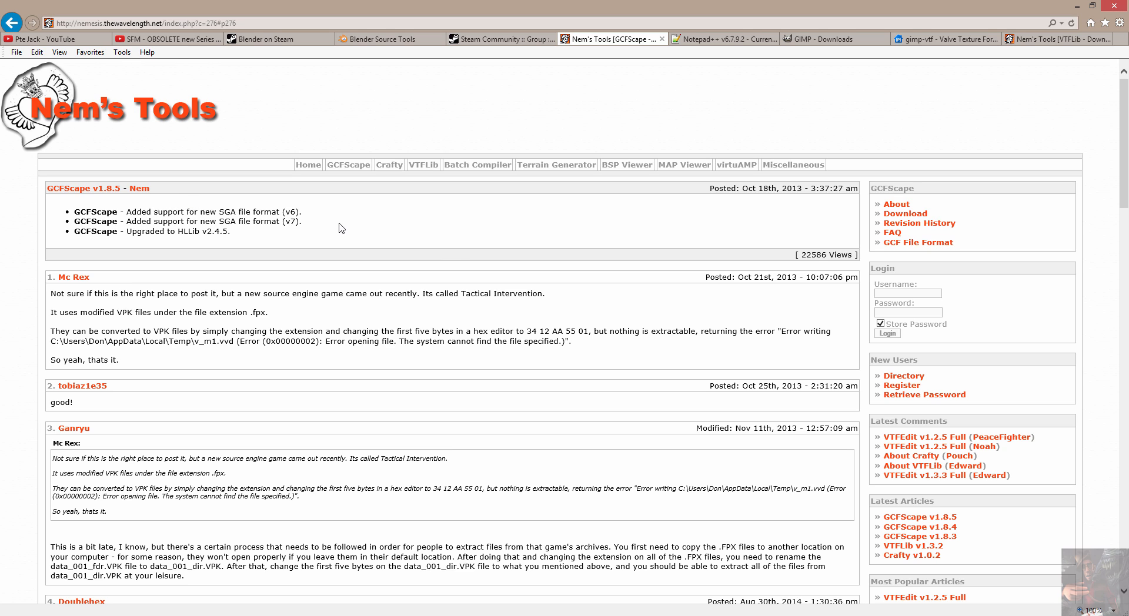
mouse_move(464, 244)
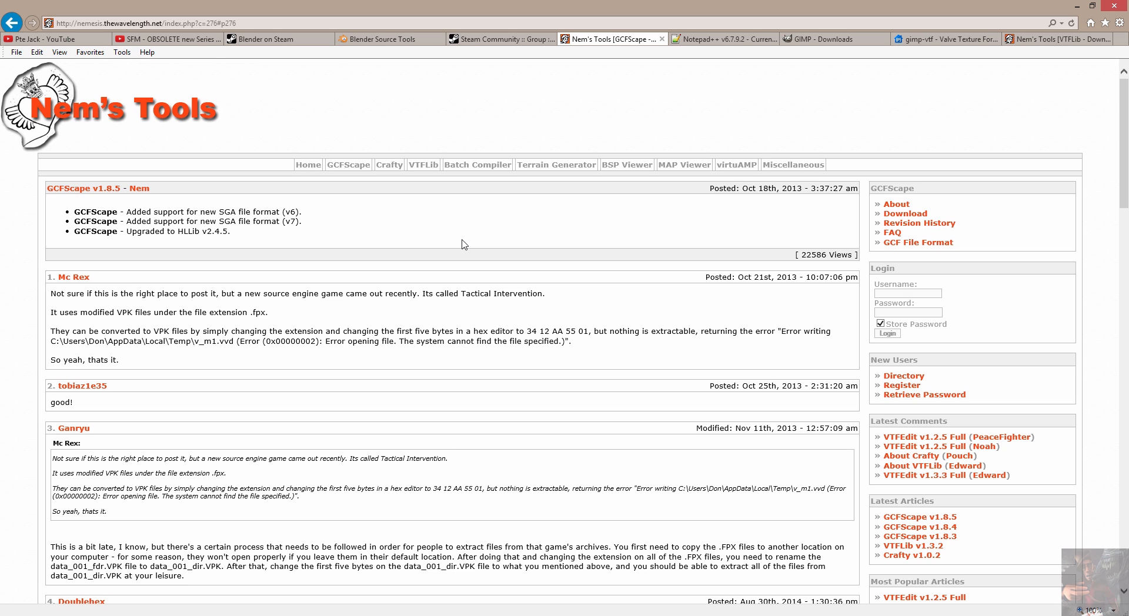
mouse_move(699, 64)
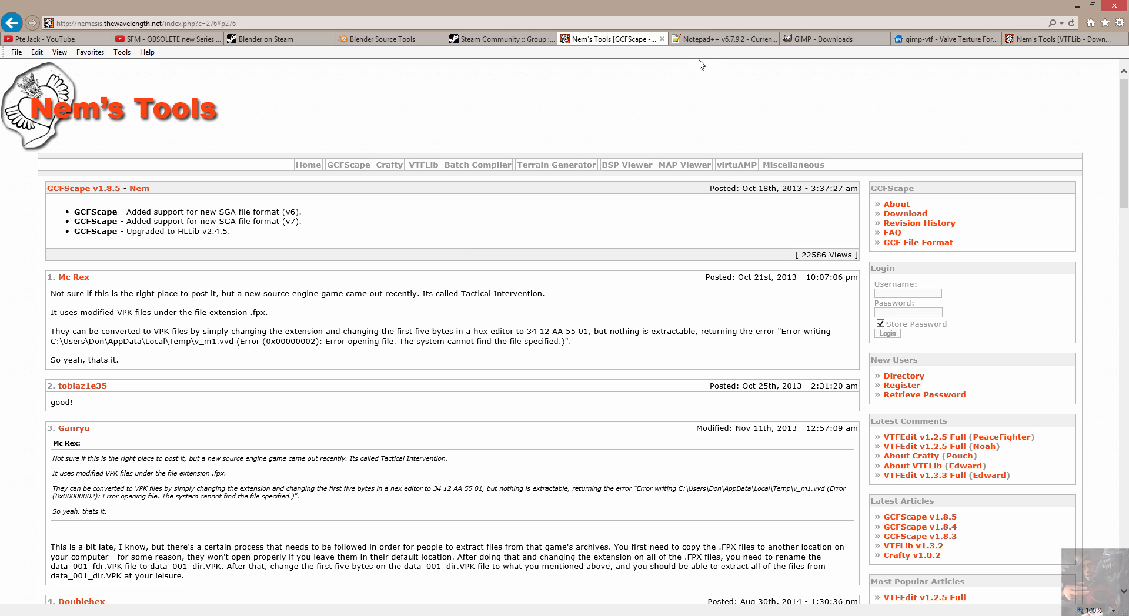
- Switch to the Notepad++ 6.7.9.2 download page listing installer, zip and 7z packages
left_click(722, 39)
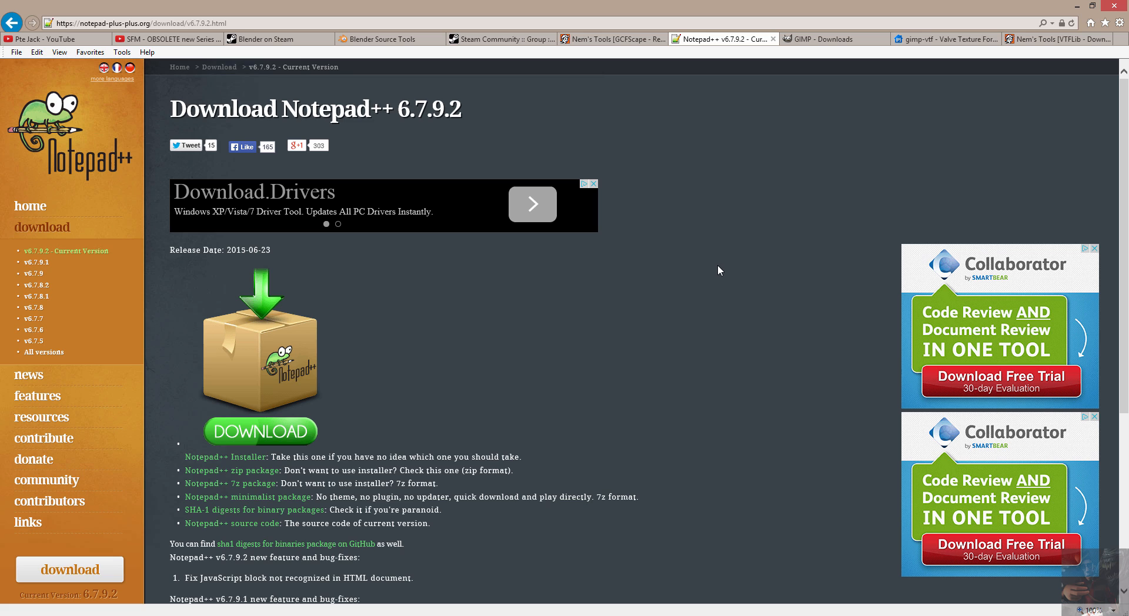
mouse_move(799, 101)
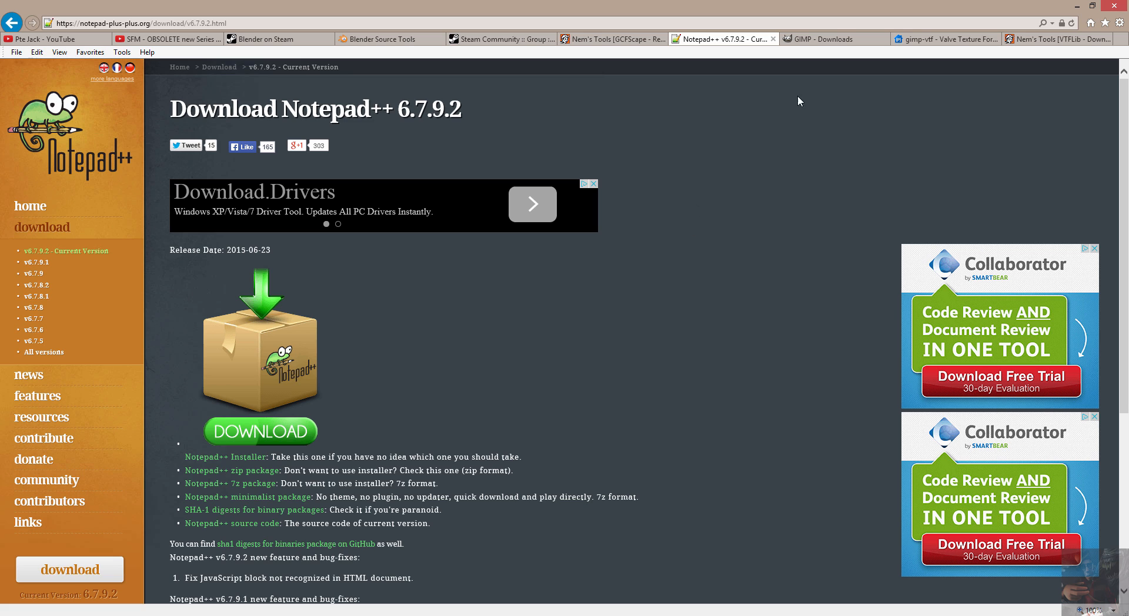
mouse_move(825, 39)
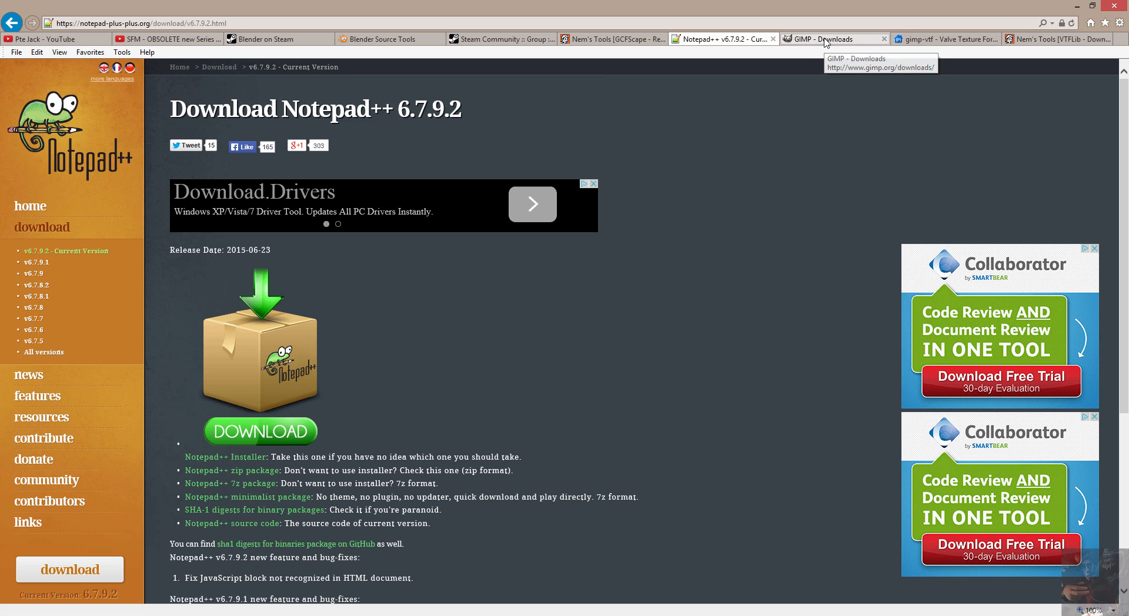
- Switch to the GIMP downloads page offering GIMP 2.8.14 via HTTP or BitTorrent
left_click(826, 38)
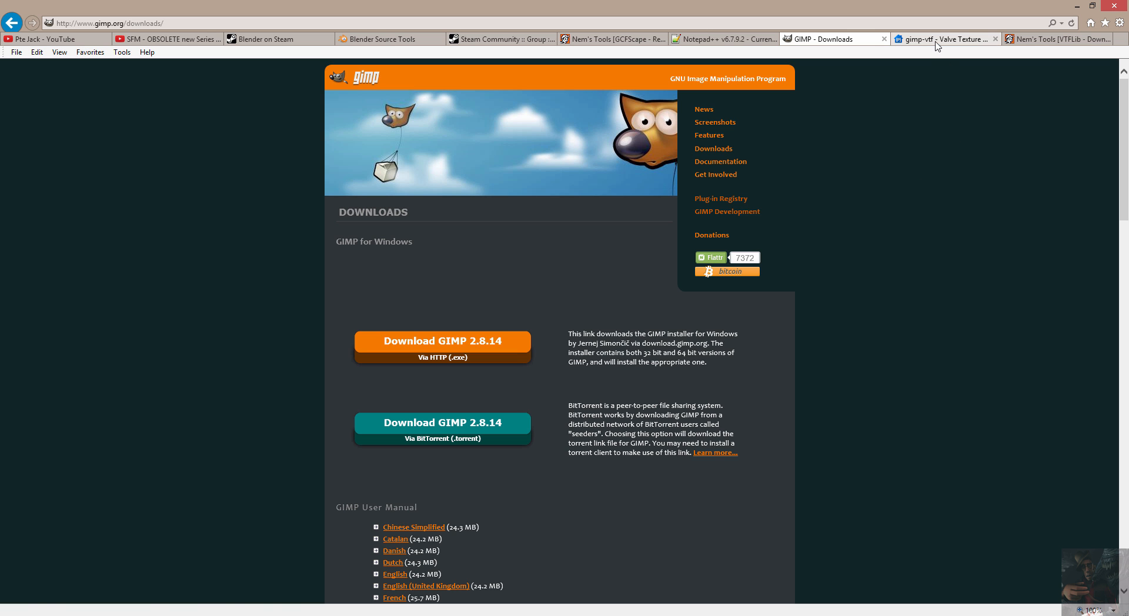
- Switch to the gimp-vtf Valve Texture Format plugin page with zip downloads
left_click(944, 40)
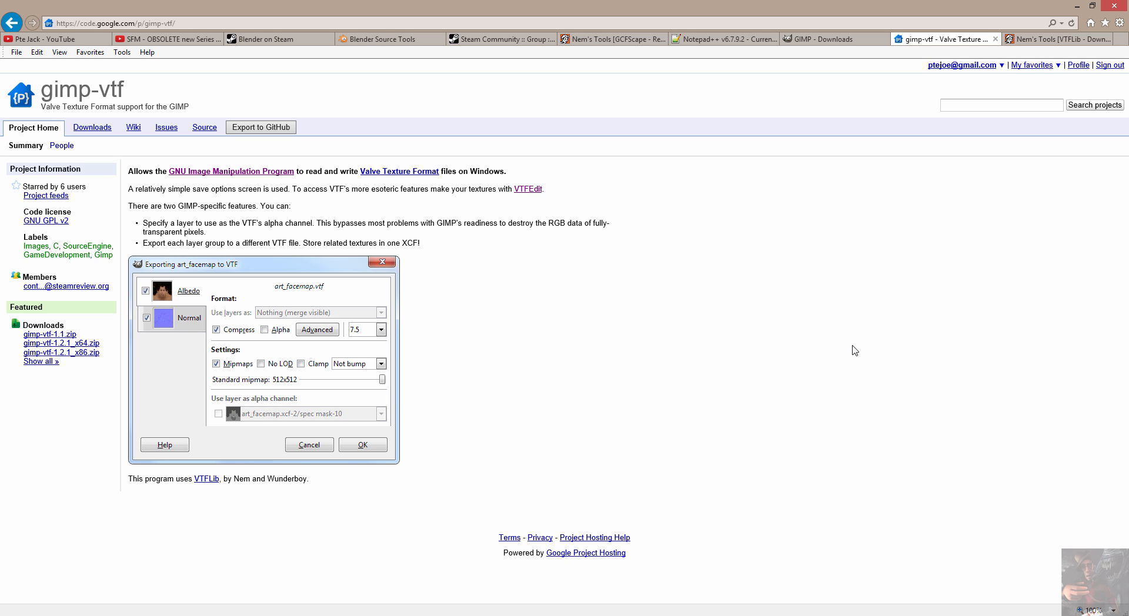
mouse_move(959, 317)
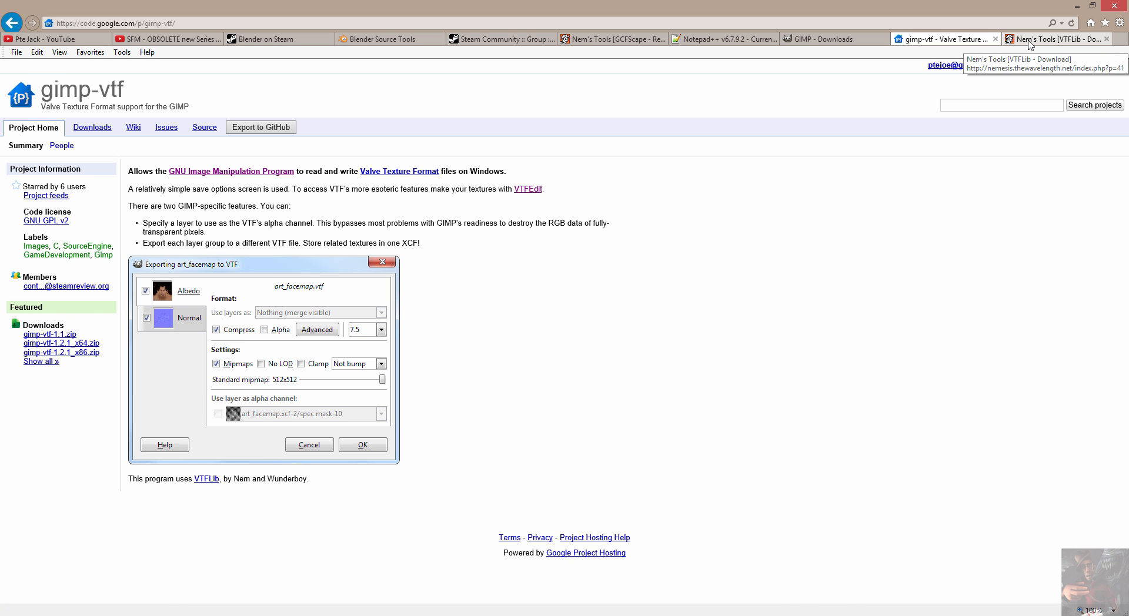
- Switch to Nem's Tools' VTFEdit v1.3.3 download article with installers and .NET requirements
left_click(1052, 38)
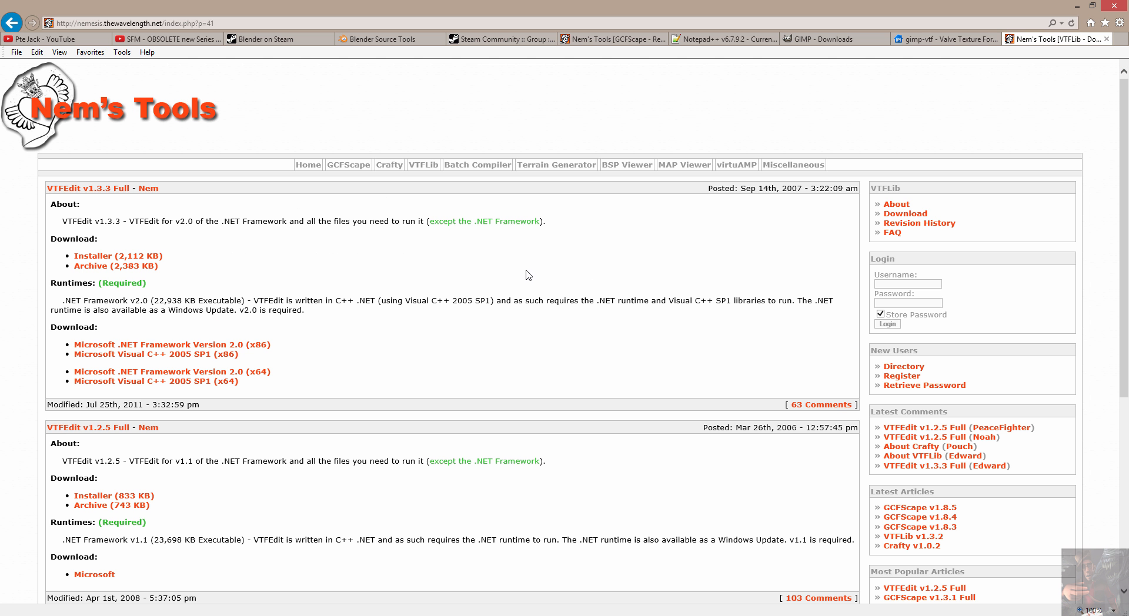
mouse_move(528, 268)
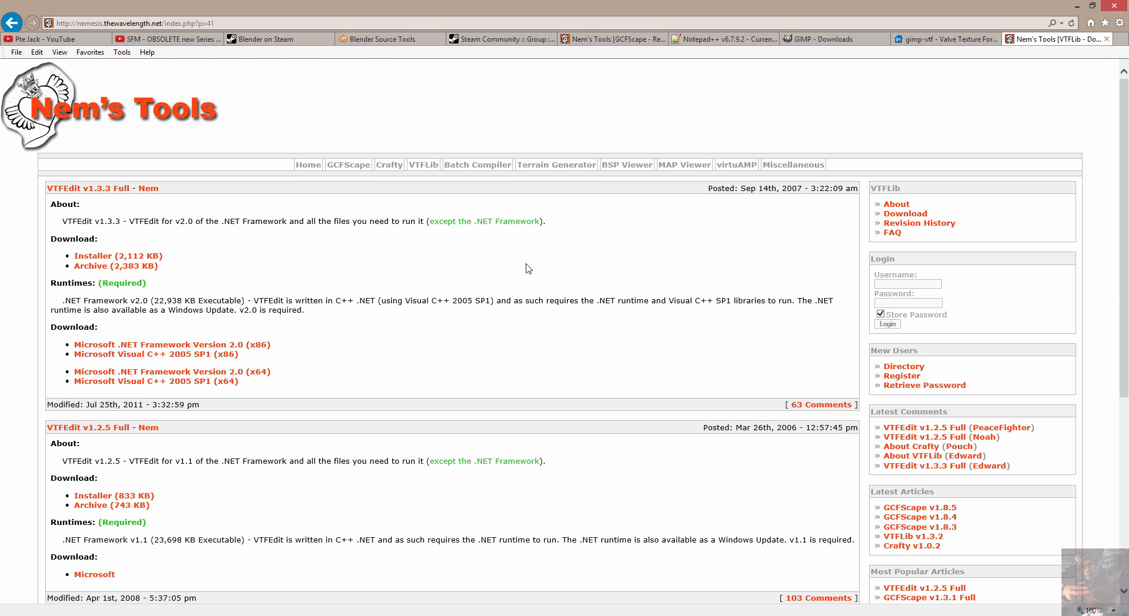
mouse_move(498, 303)
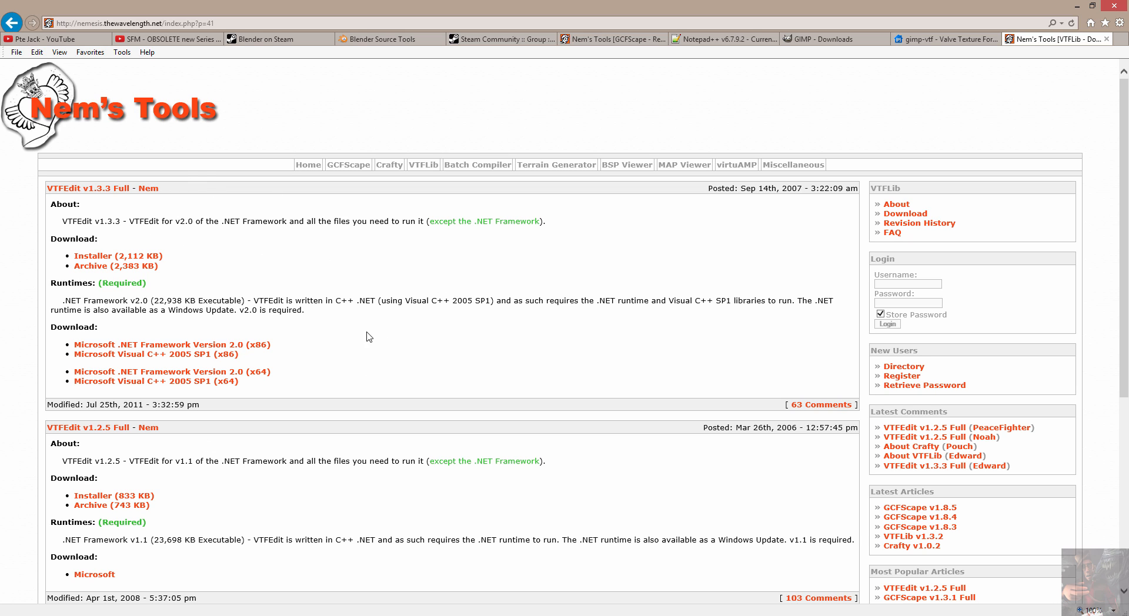
mouse_move(943, 603)
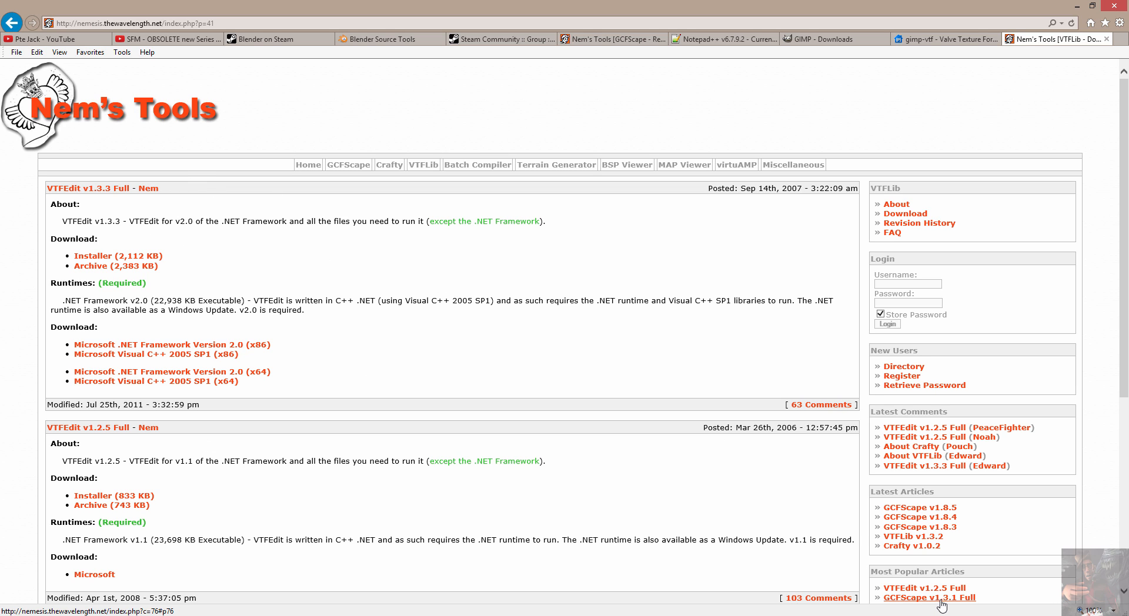
mouse_move(941, 607)
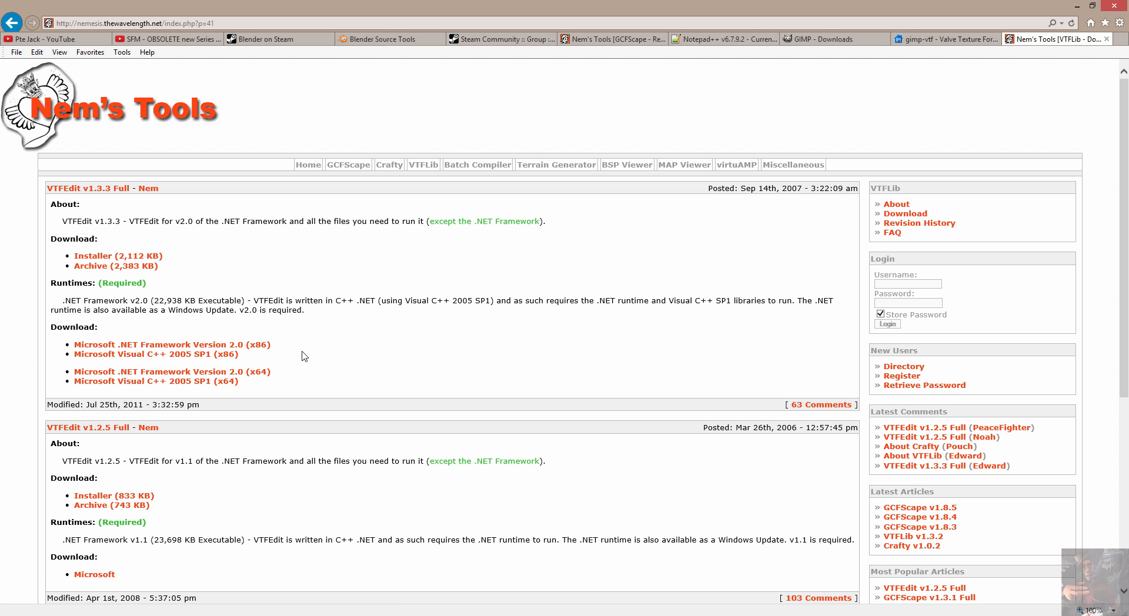
mouse_move(241, 343)
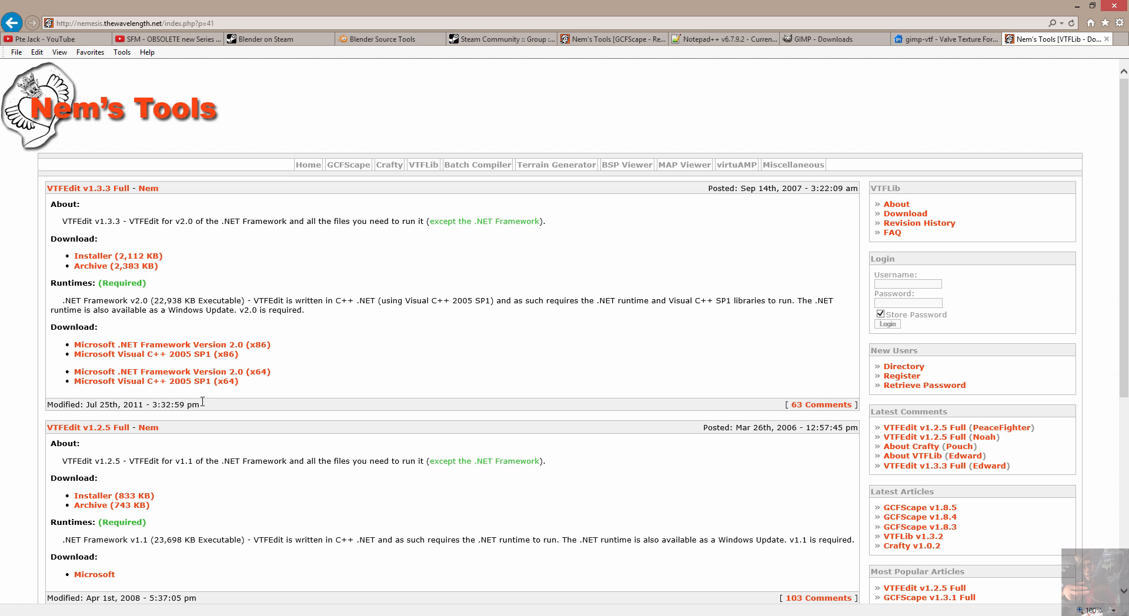
mouse_move(171, 351)
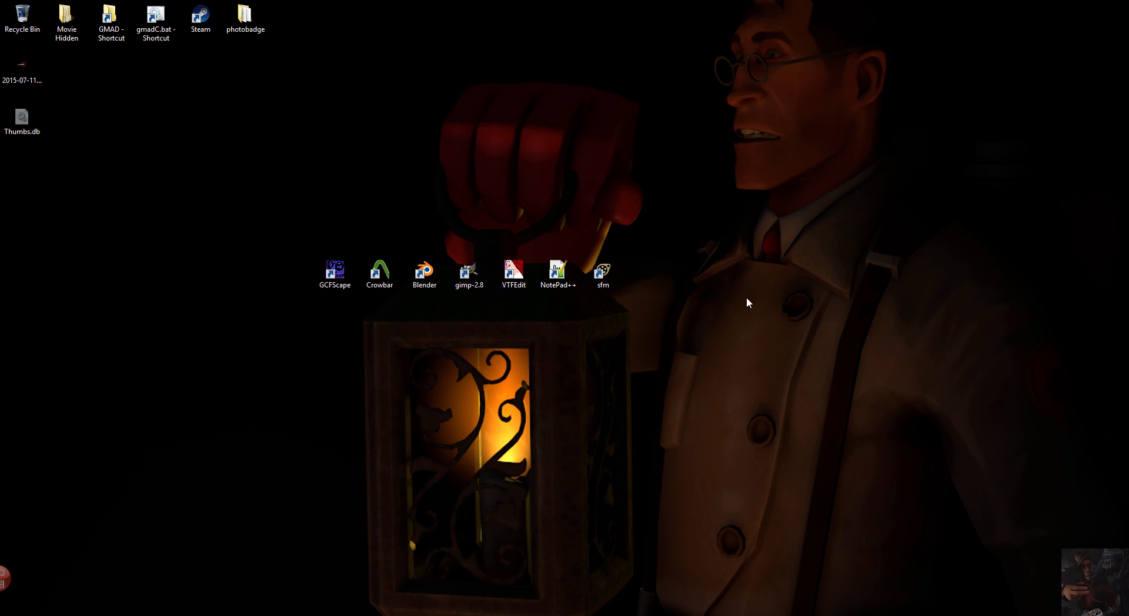
mouse_move(626, 261)
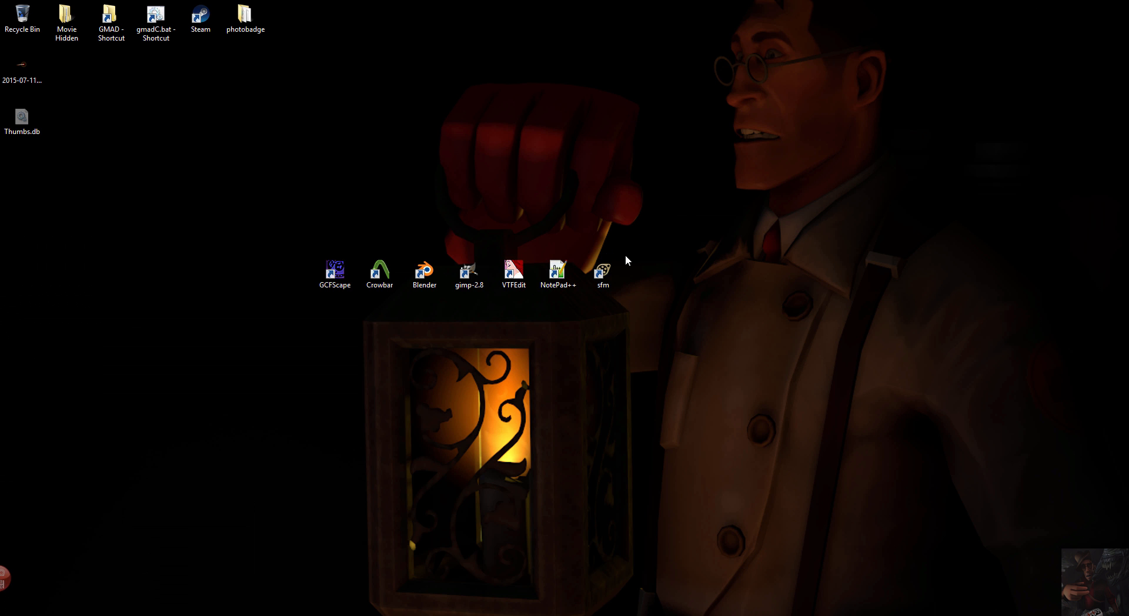
mouse_move(774, 257)
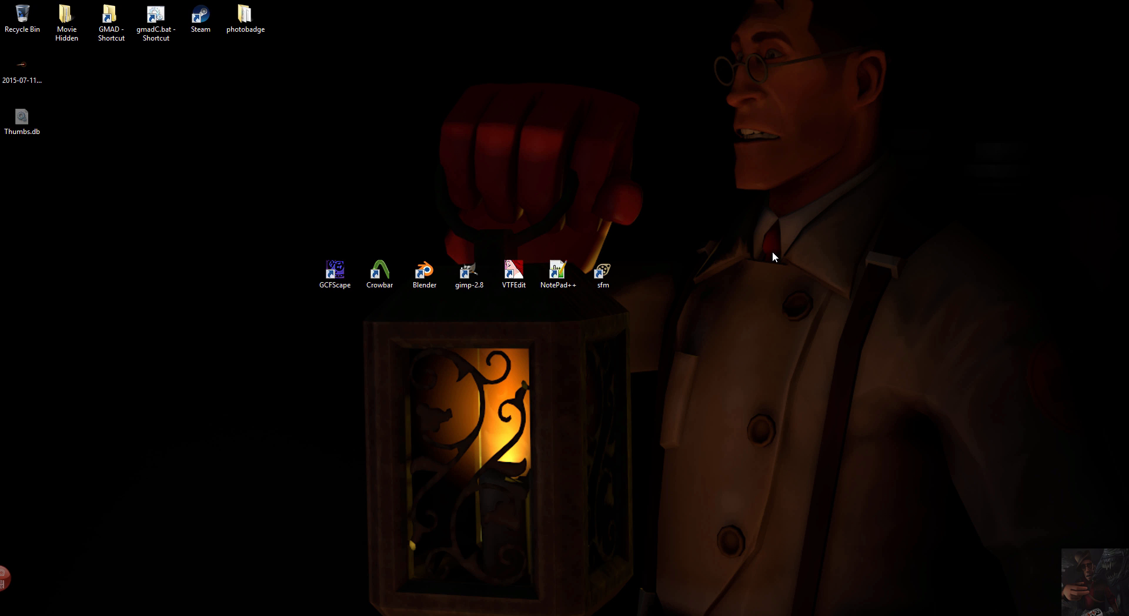